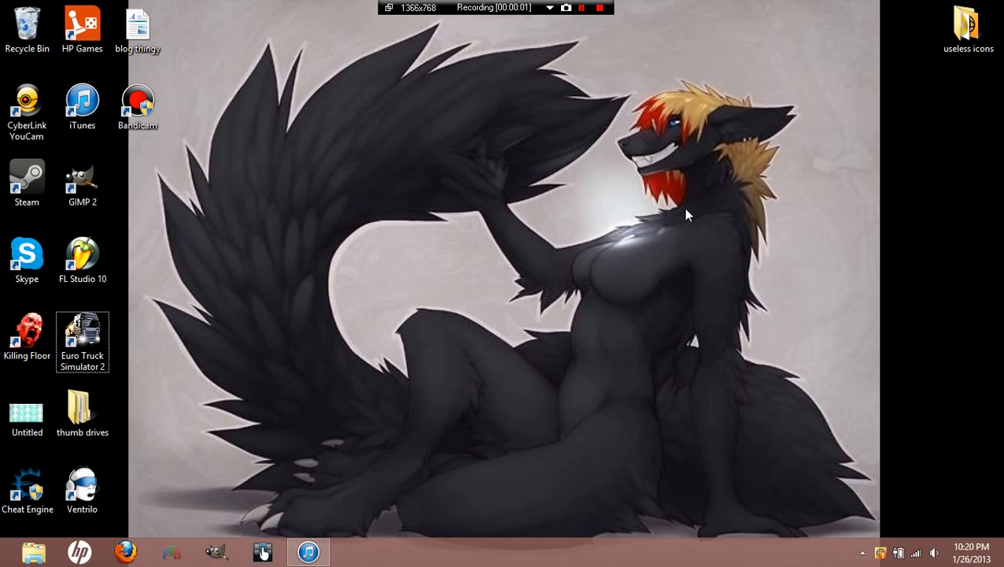
{"action": "mouse_move", "coordinate": [683, 217]}
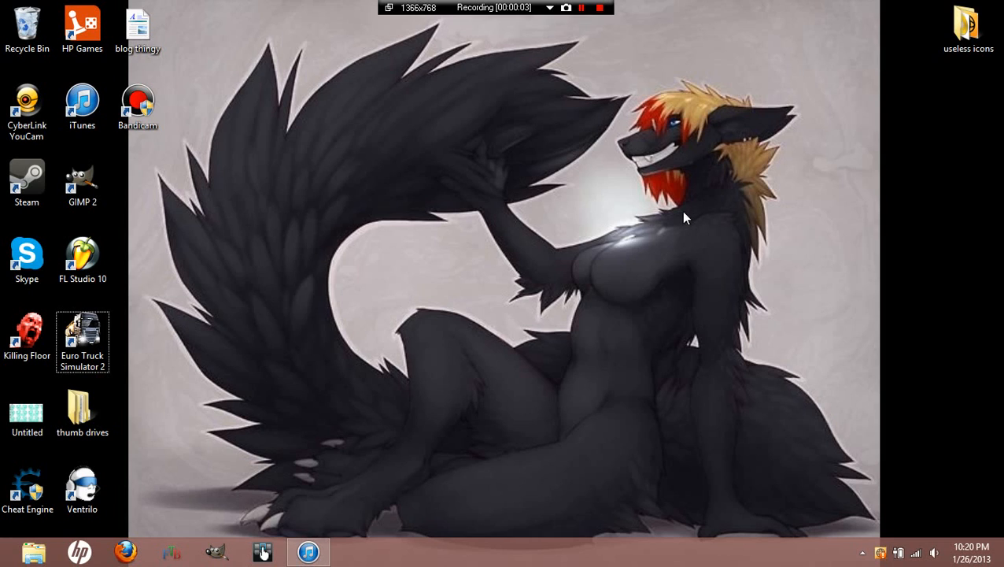
{"action": "mouse_move", "coordinate": [652, 229]}
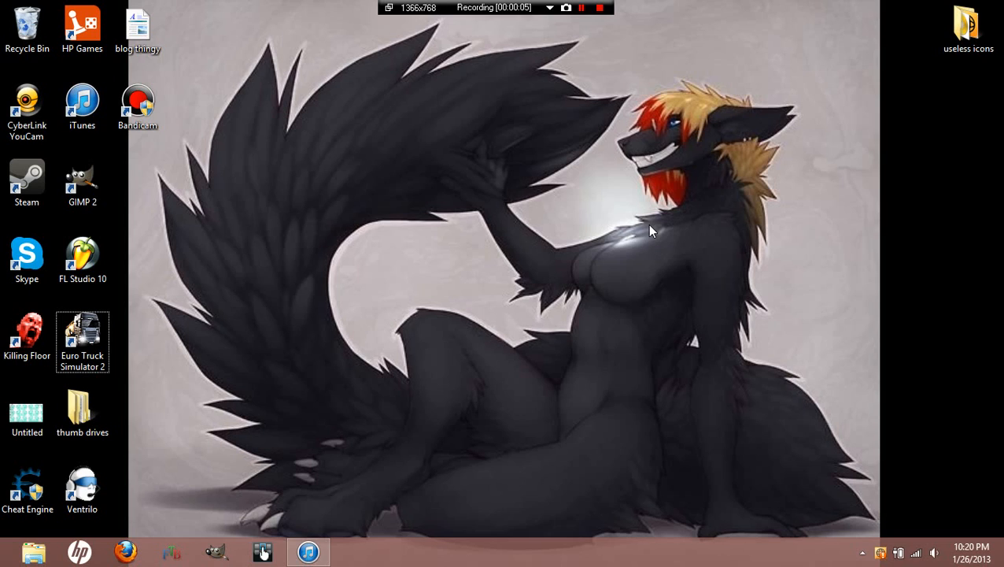
{"action": "mouse_move", "coordinate": [310, 404]}
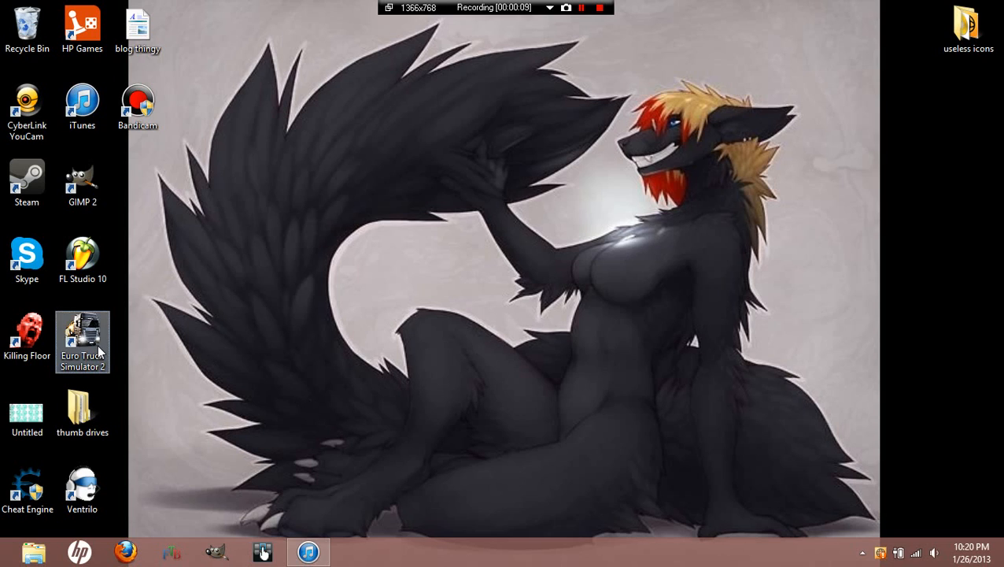
{"action": "mouse_move", "coordinate": [87, 343]}
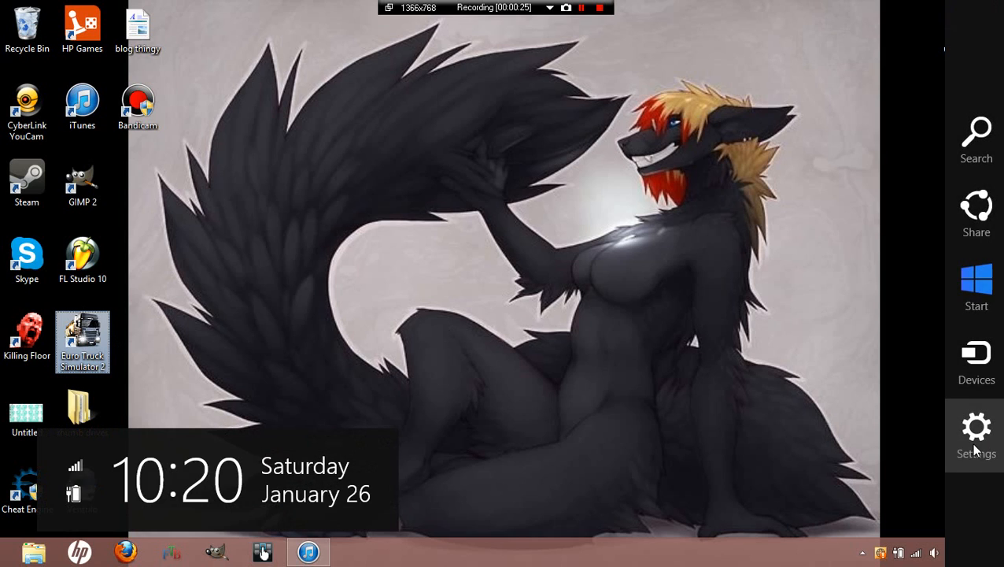
Step: Reach Windows Firewall through Settings and Control Panel and enter its Advanced settings console
{"action": "left_click", "coordinate": [976, 427]}
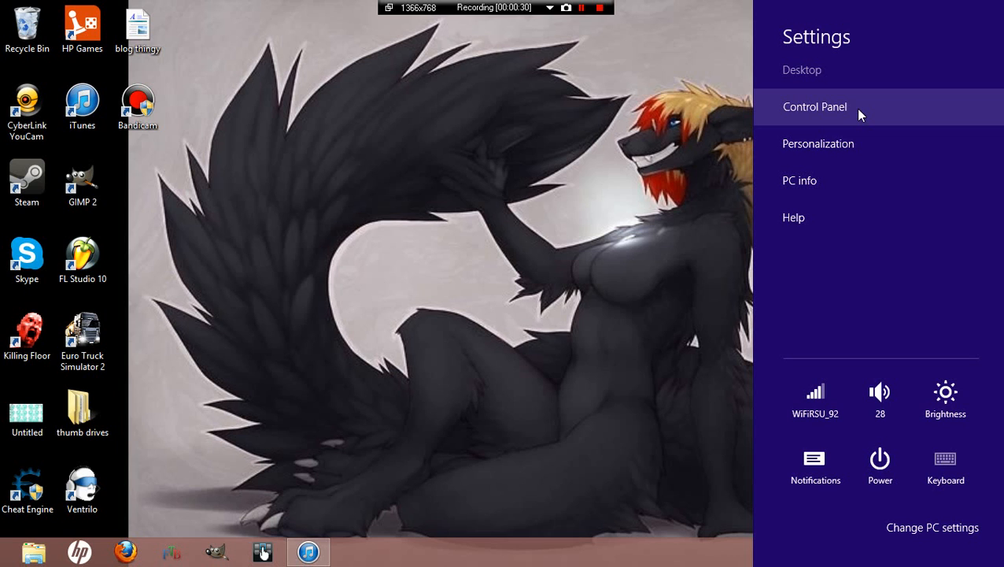
{"action": "left_click", "coordinate": [816, 107]}
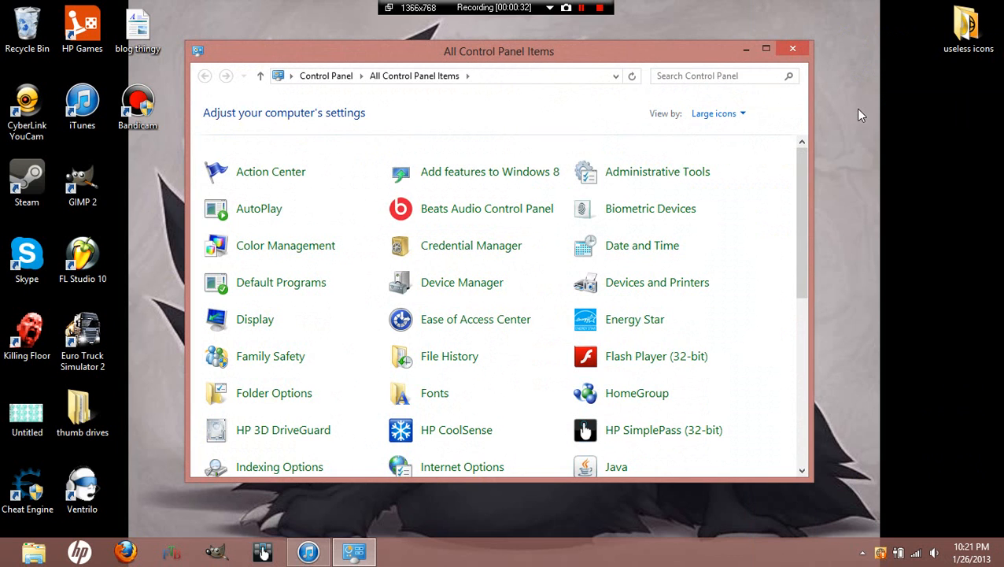
{"action": "scroll", "scroll_direction": "down", "scroll_amount": 3}
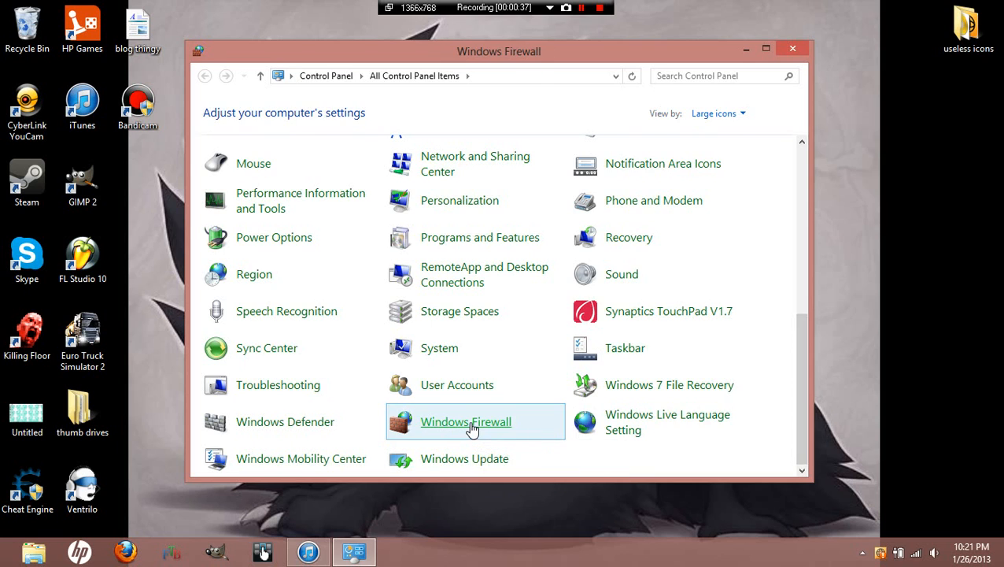
{"action": "left_click", "coordinate": [466, 422]}
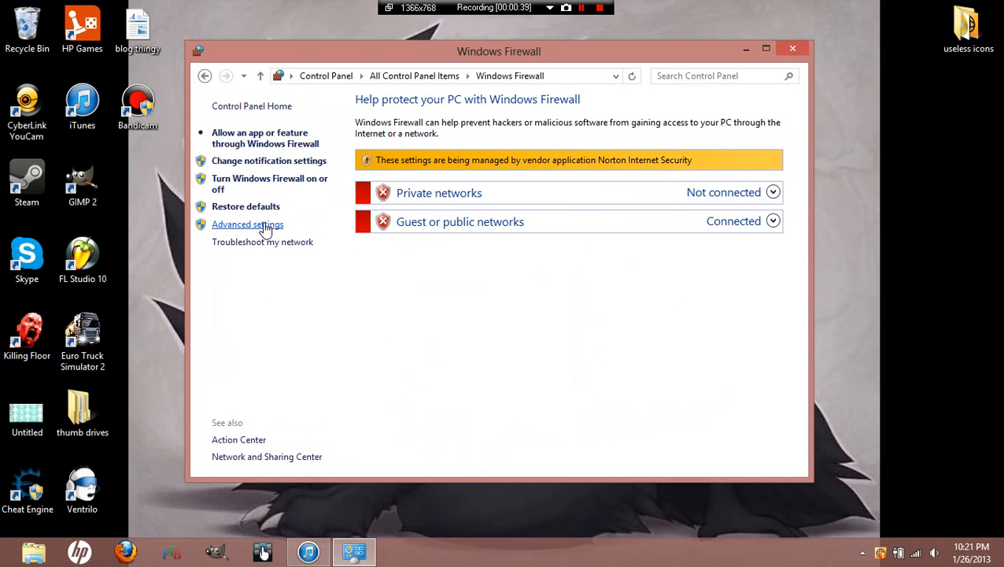
{"action": "left_click", "coordinate": [249, 223]}
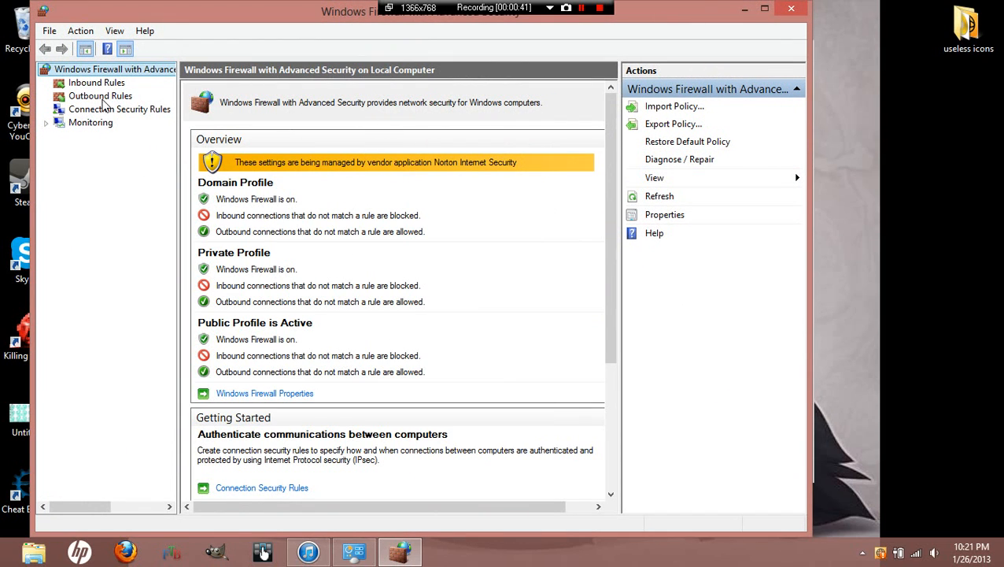
Step: Delete the old Euro Truck 2 rule from Outbound Rules and start a new outbound rule
{"action": "left_click", "coordinate": [101, 96]}
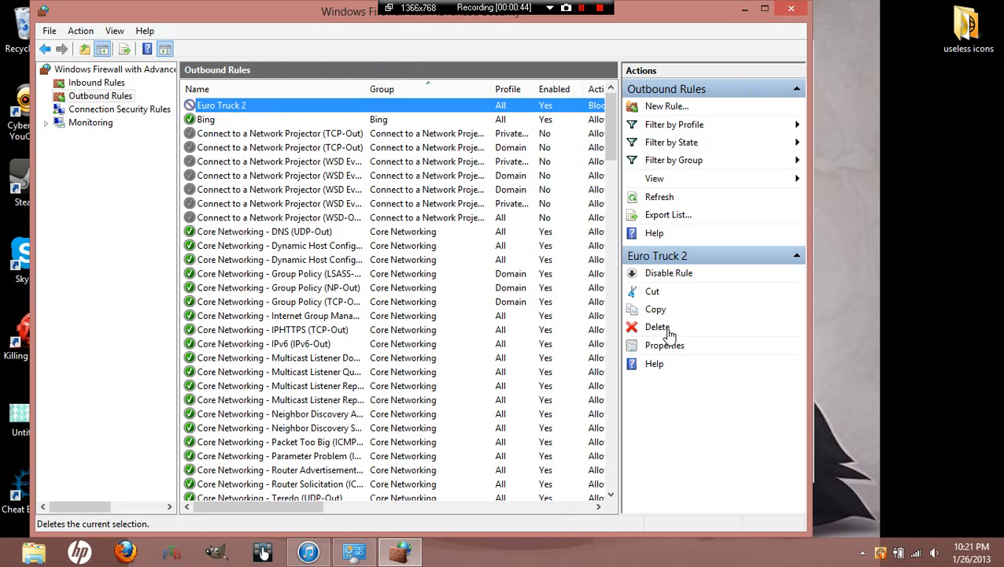
{"action": "left_click", "coordinate": [658, 326]}
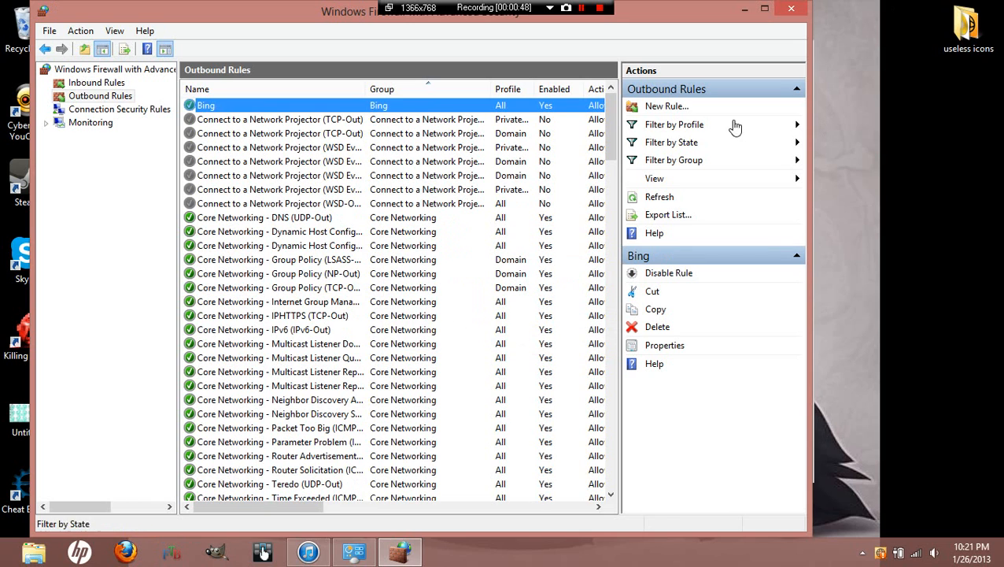
{"action": "left_click", "coordinate": [666, 107]}
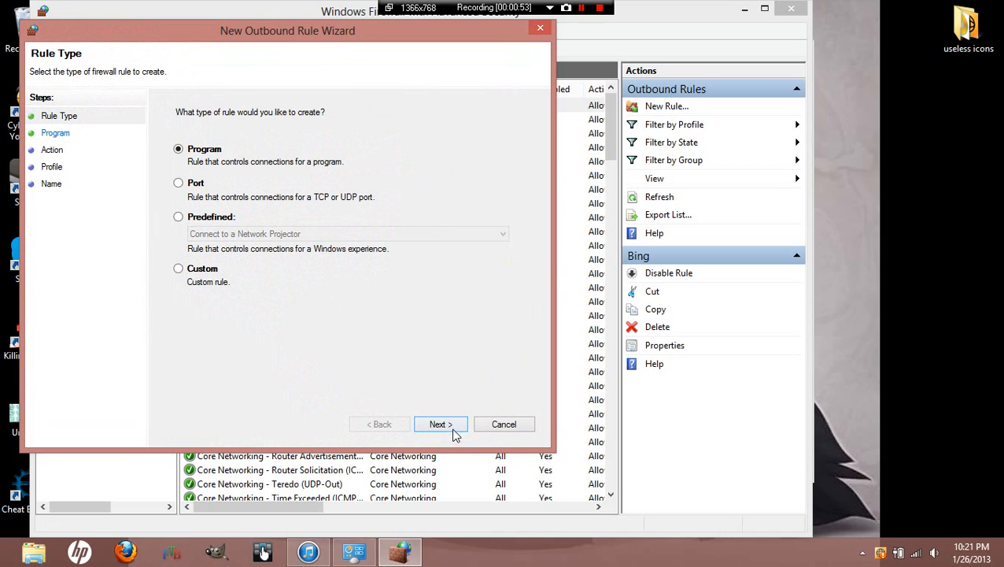
Step: Make it a Program rule pointing to eurotrucks2.exe under C:\Program Files (x86)\Euro Truck Simulator 2\bin\win_x86
{"action": "left_click", "coordinate": [441, 424]}
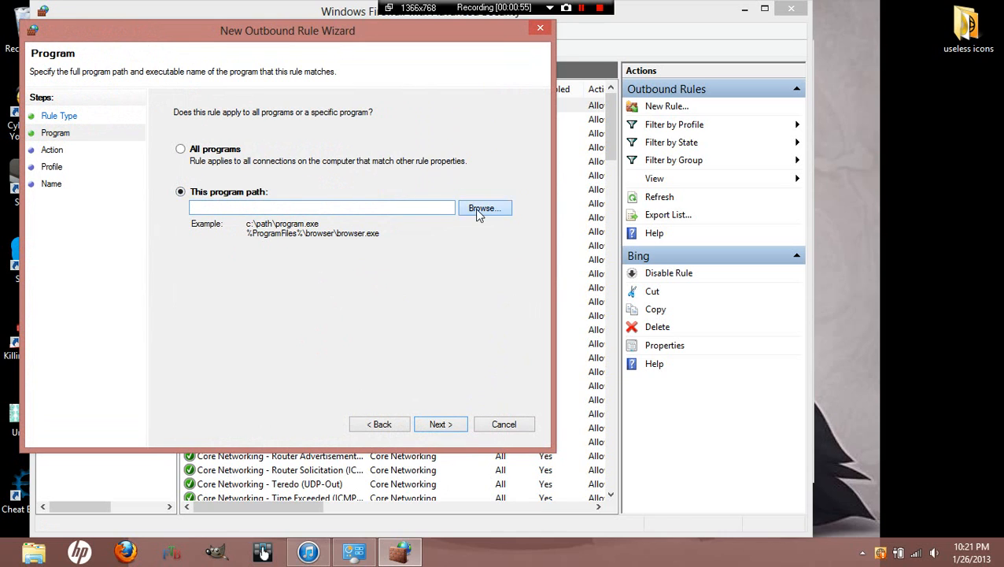
{"action": "left_click", "coordinate": [485, 208]}
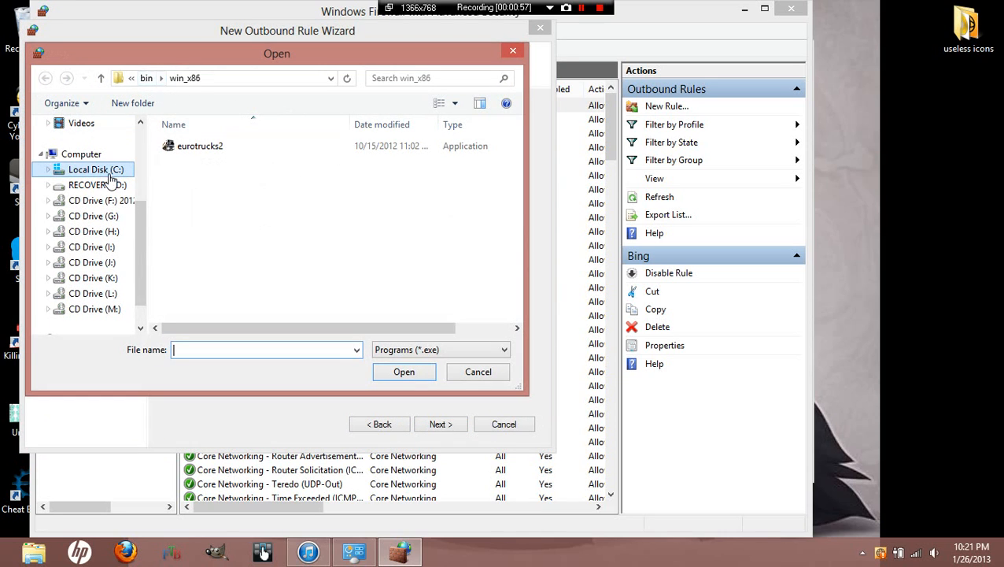
{"action": "left_click", "coordinate": [95, 170]}
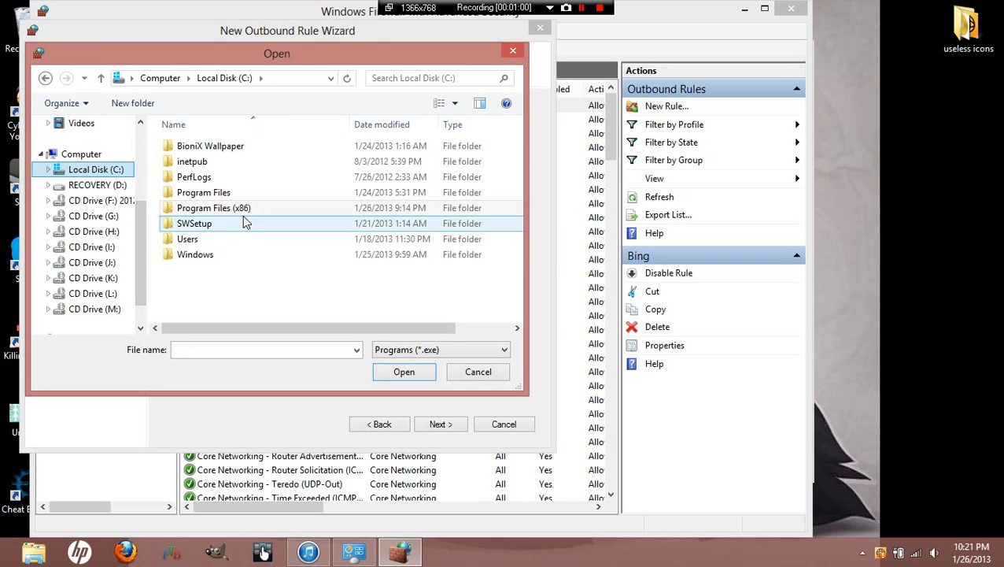
{"action": "double_click", "coordinate": [214, 208]}
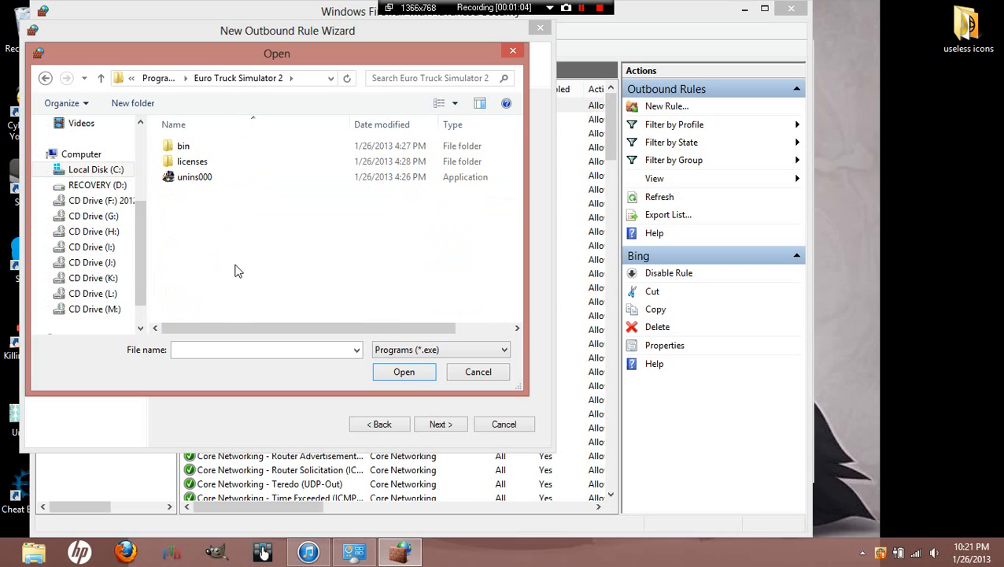
{"action": "double_click", "coordinate": [183, 144]}
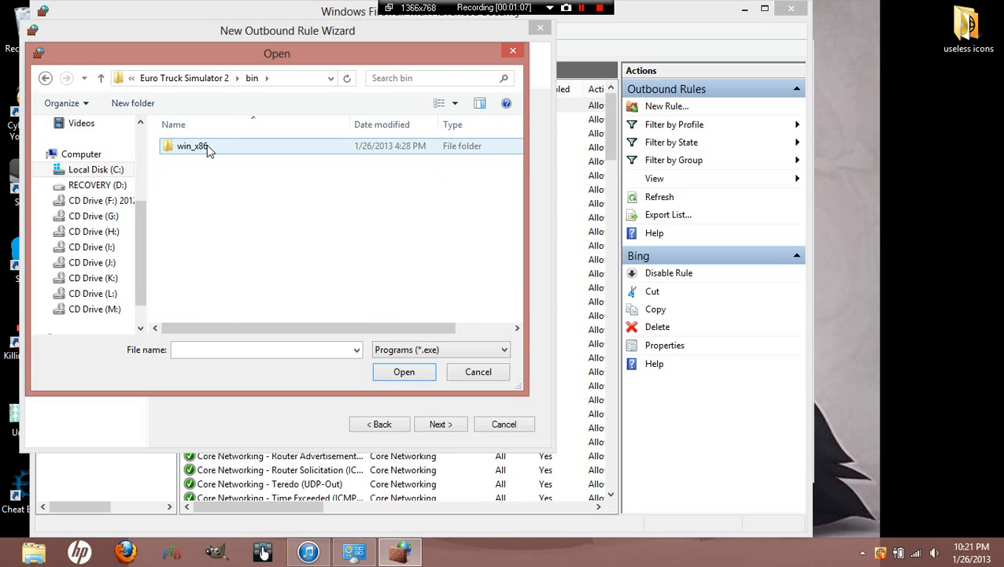
{"action": "double_click", "coordinate": [193, 145]}
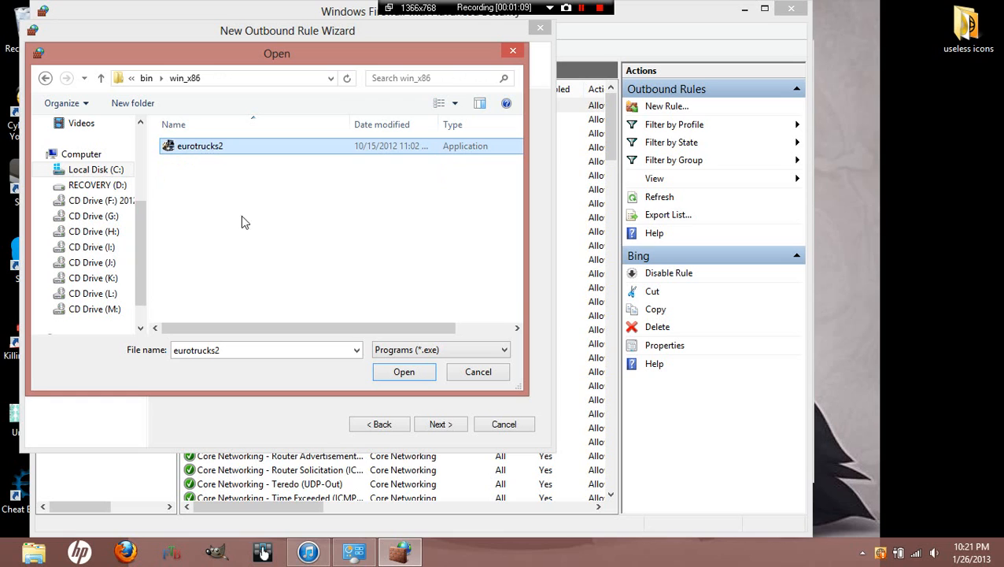
{"action": "left_click", "coordinate": [403, 371]}
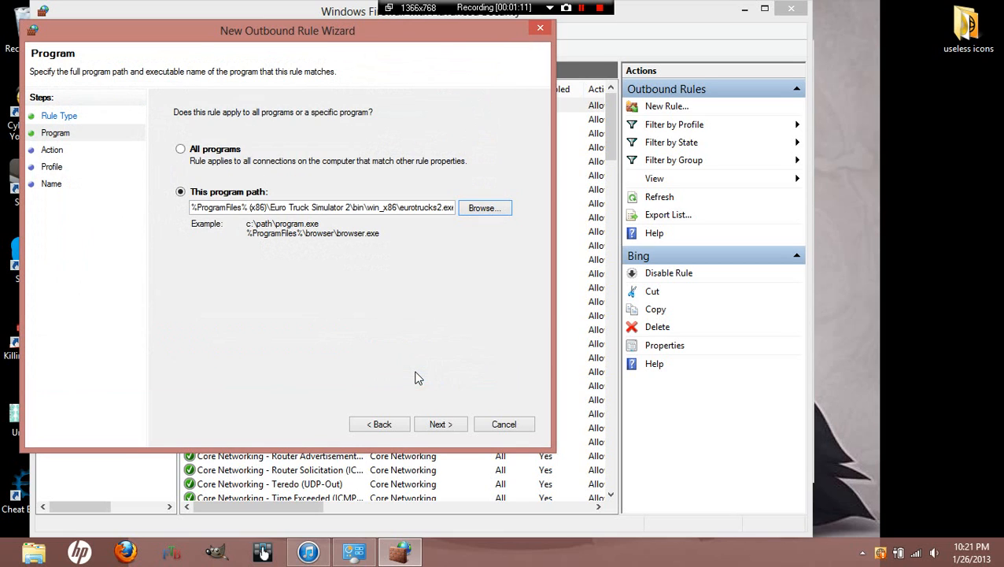
Step: Set the rule to Block the connection on Domain, Private and Public, name it 'Eutr' and finish
{"action": "left_click", "coordinate": [441, 424]}
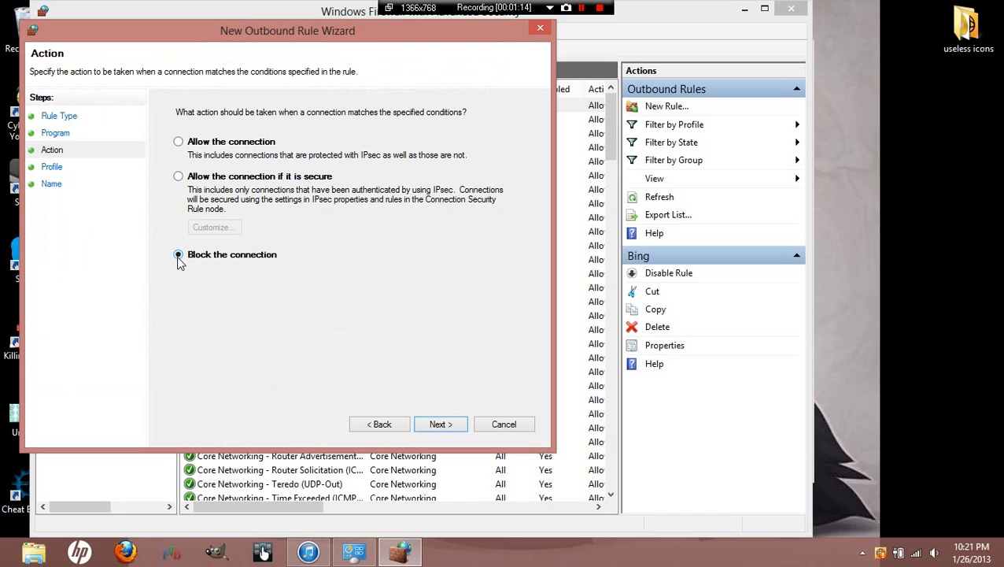
{"action": "left_click", "coordinate": [441, 423]}
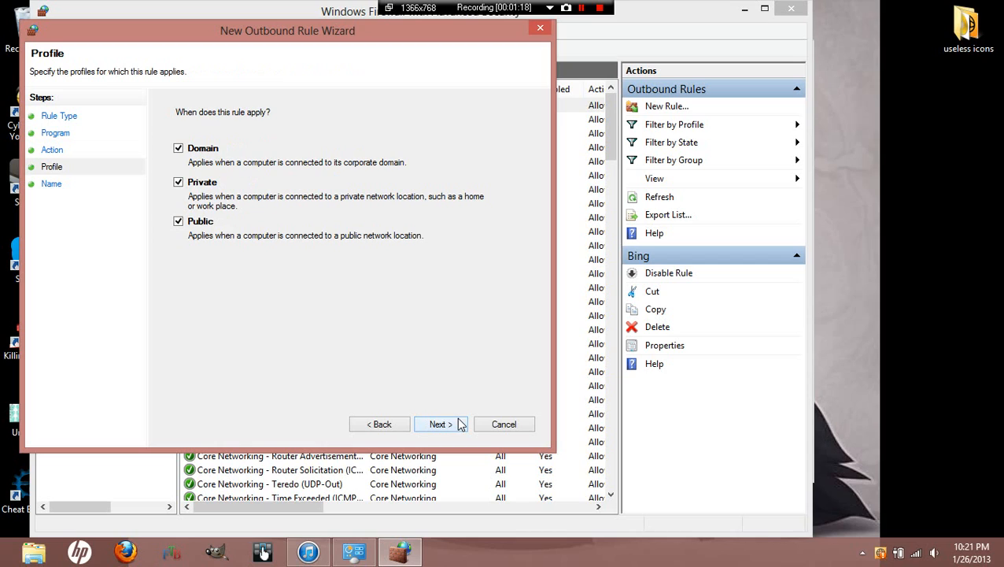
{"action": "left_click", "coordinate": [441, 423]}
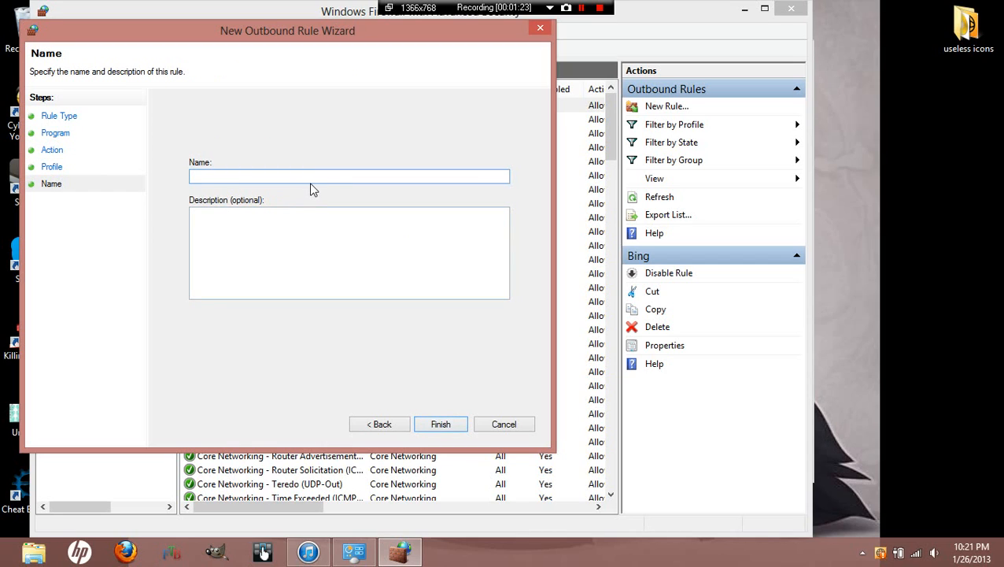
{"action": "type", "text": "Eutr"}
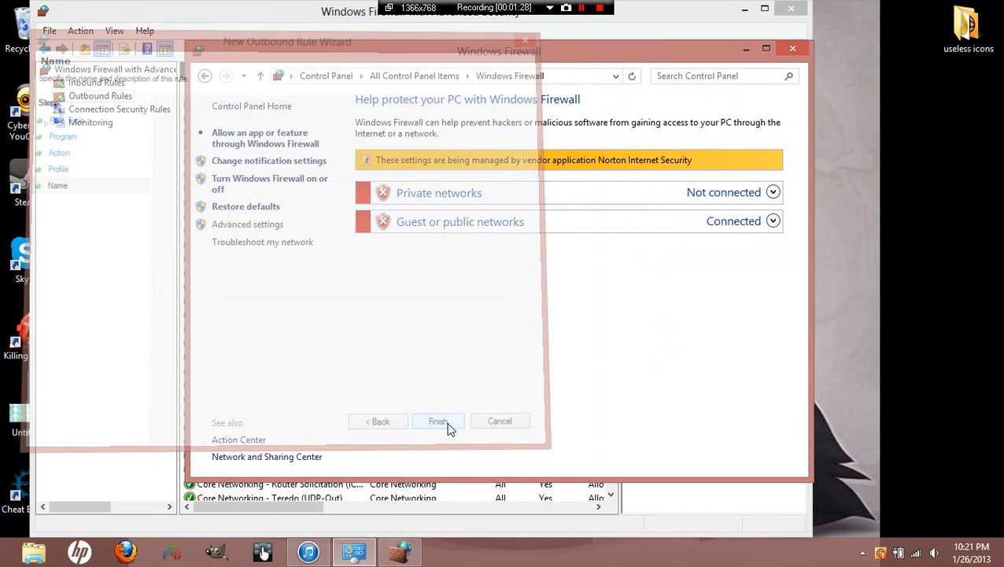
{"action": "left_click", "coordinate": [437, 420]}
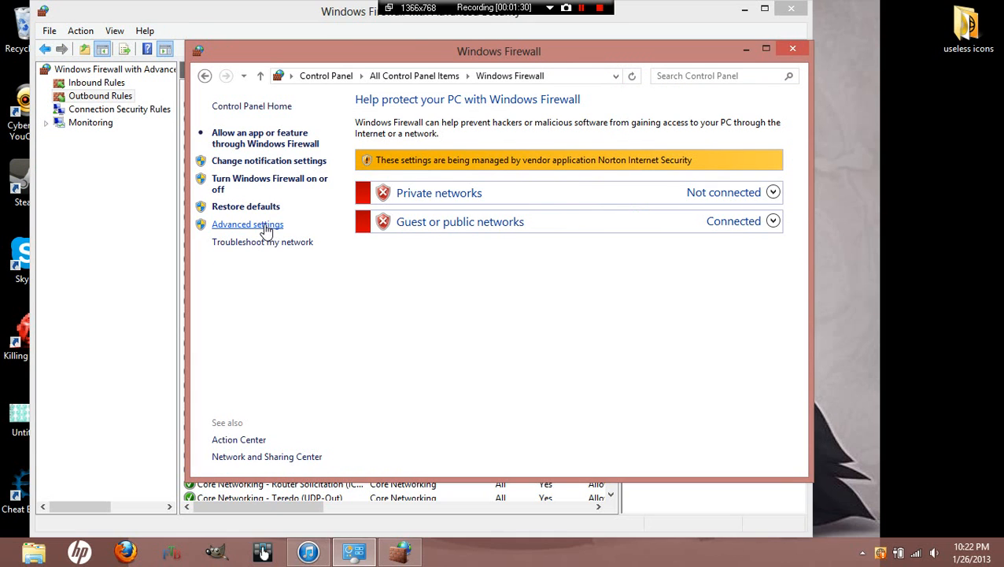
Step: Confirm the new blocking rule tops Outbound Rules, then close the firewall console
{"action": "left_click", "coordinate": [247, 224]}
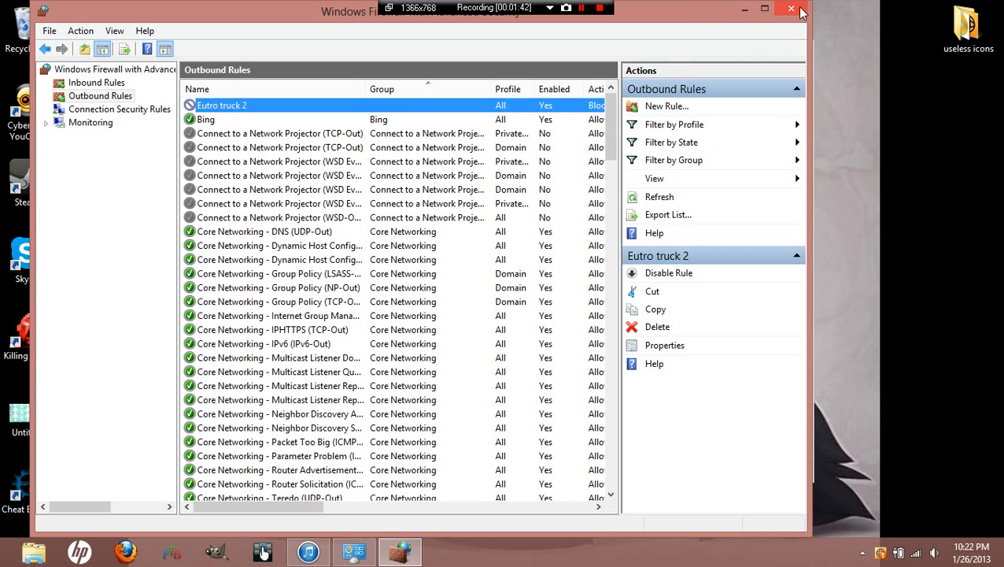
{"action": "left_click", "coordinate": [790, 10]}
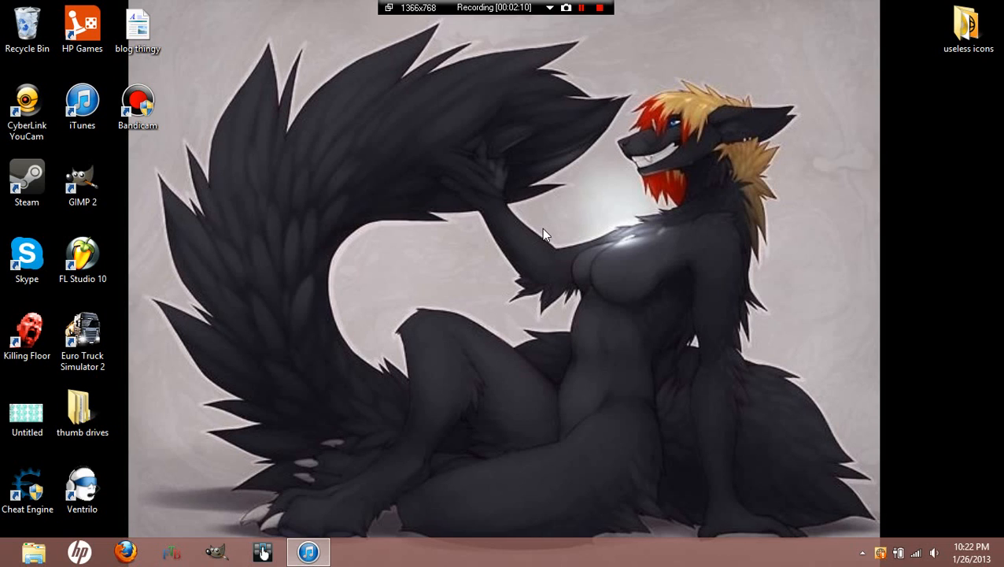
{"action": "mouse_move", "coordinate": [551, 232]}
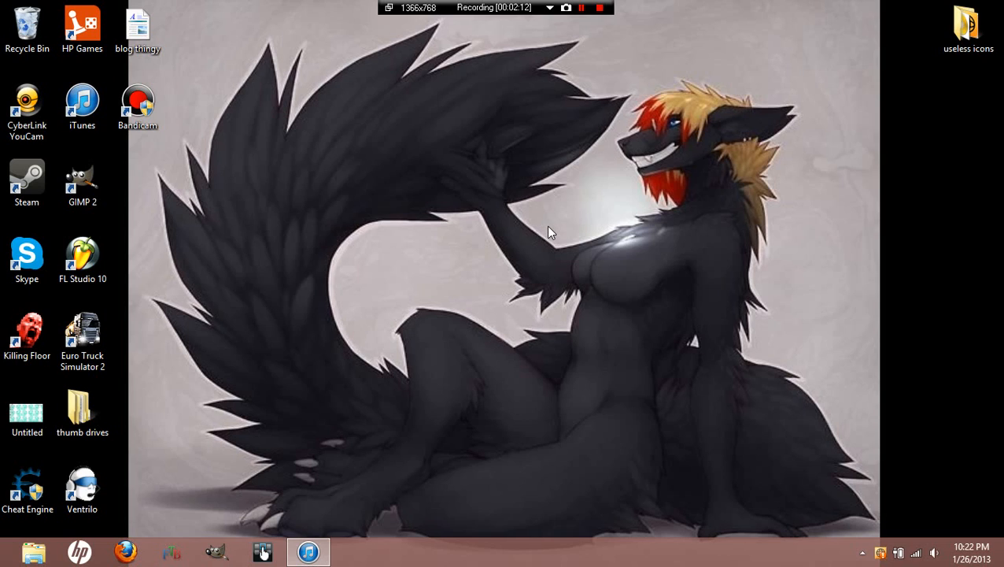